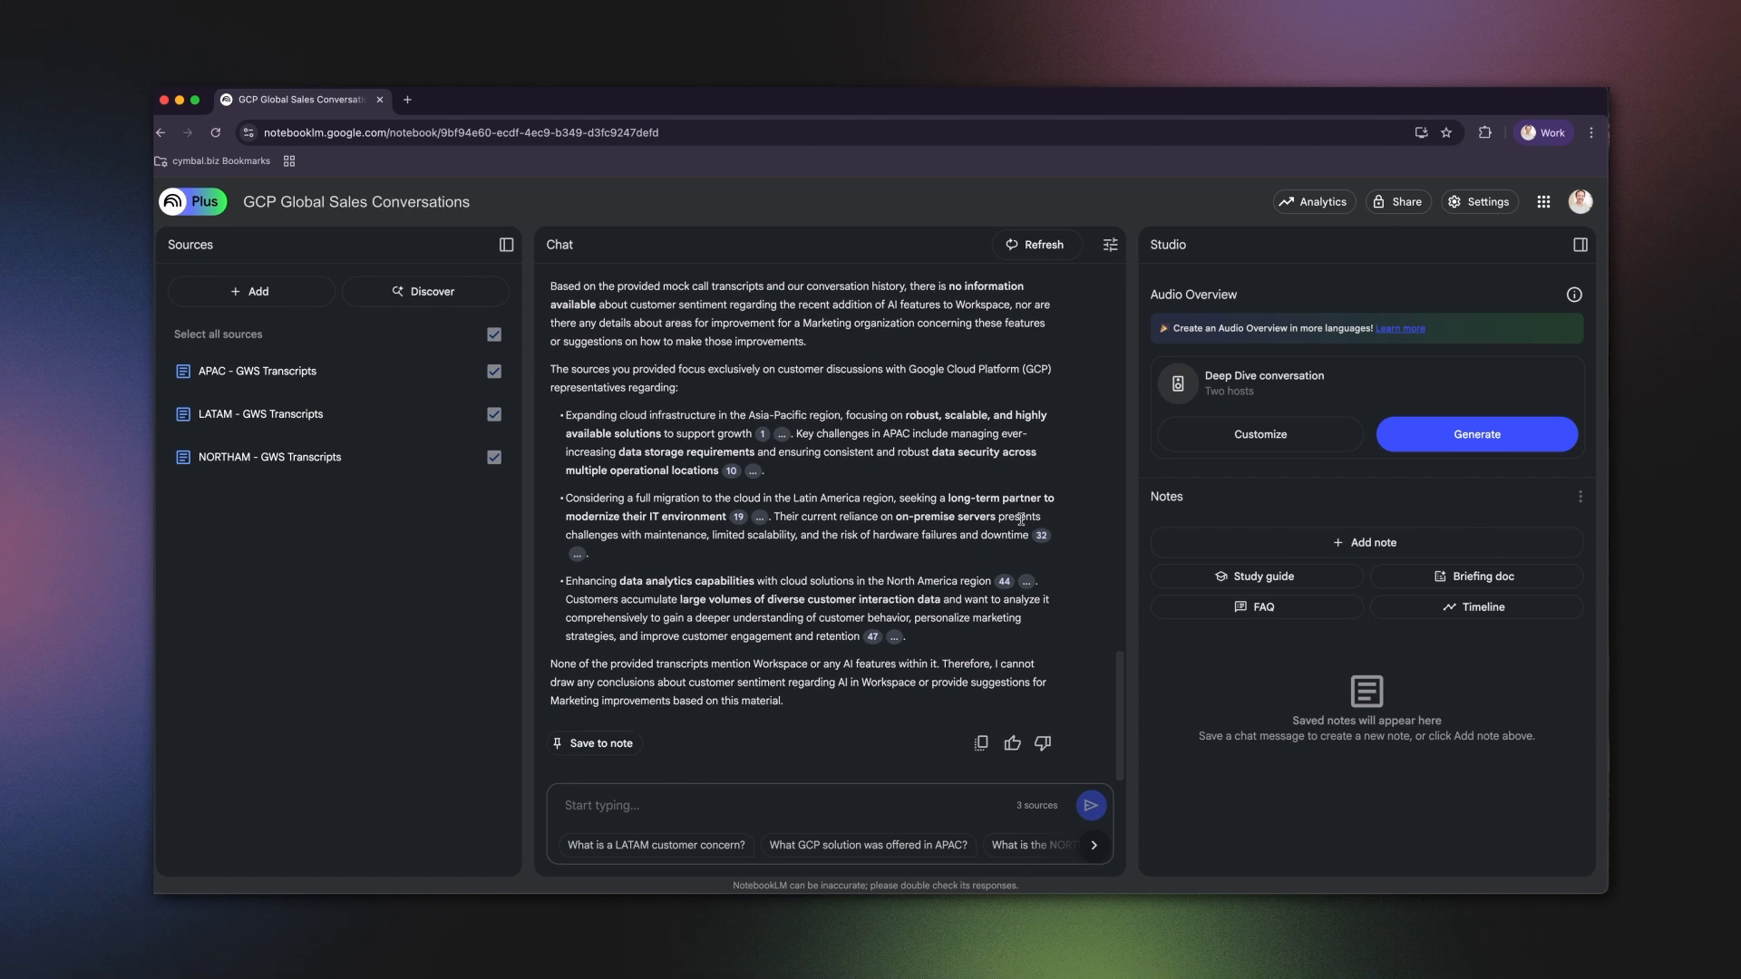
pyautogui.moveTo(1001, 388)
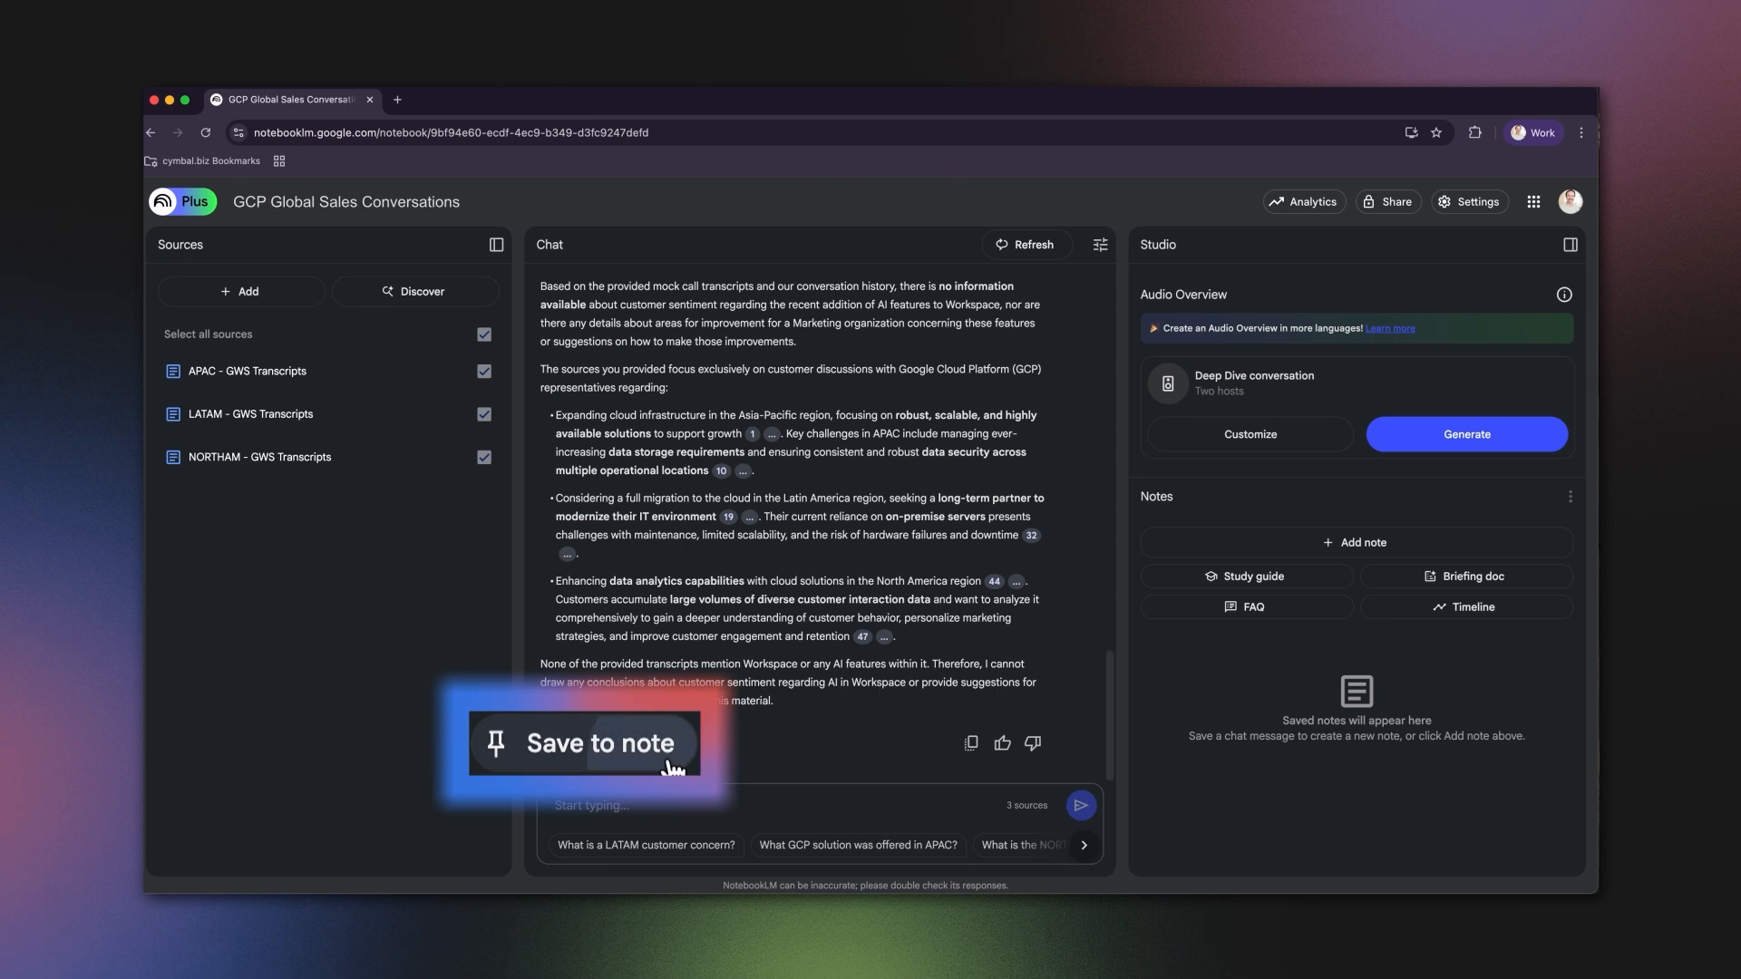
# Step: Save the customer sentiment chat answer as the note 'Google Cloud Customer Feedback Overview'
pyautogui.click(597, 743)
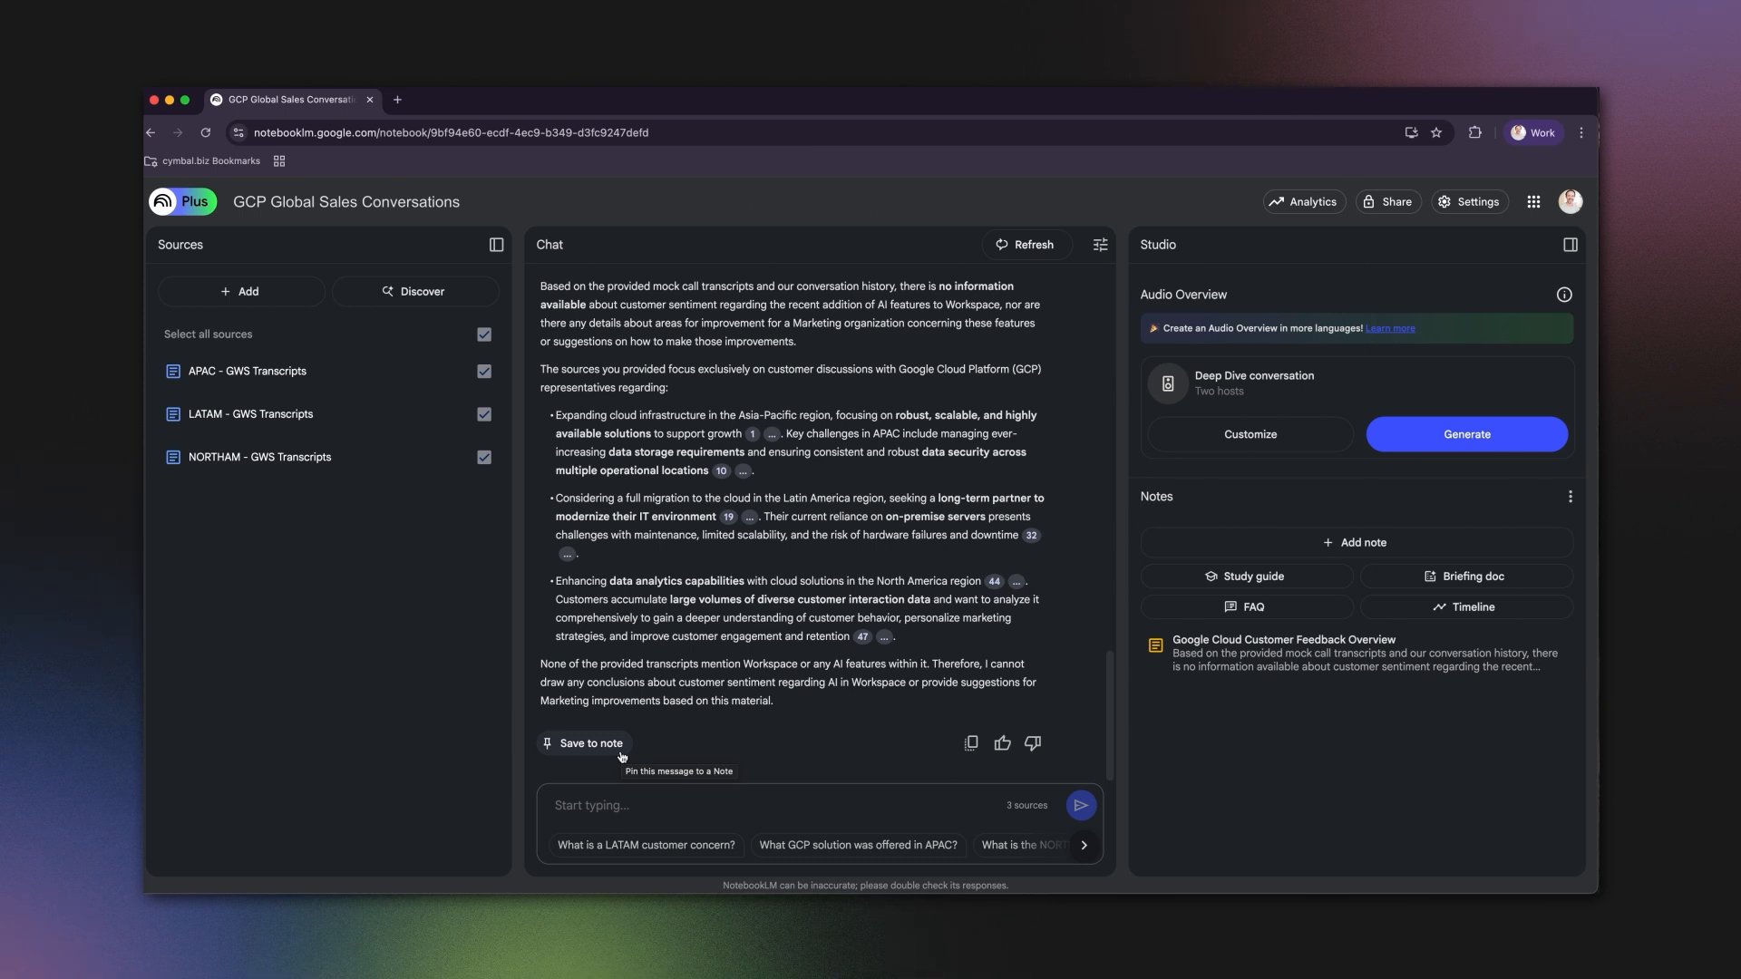
pyautogui.click(1465, 434)
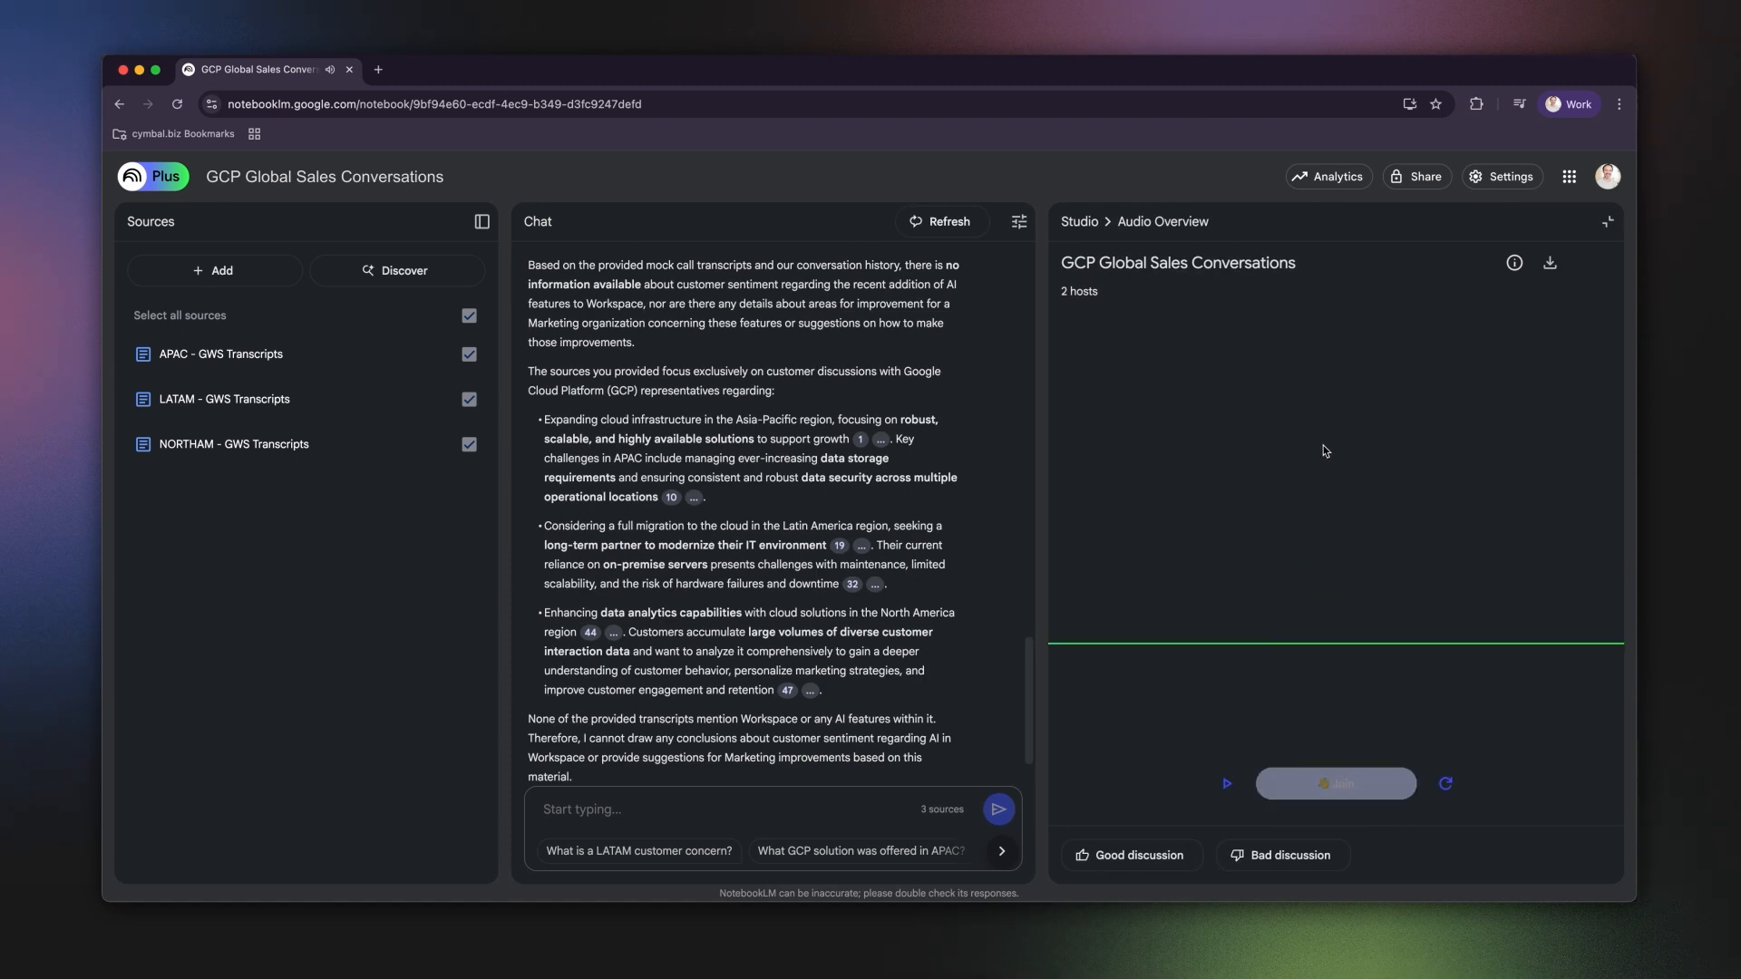
pyautogui.moveTo(1226, 783)
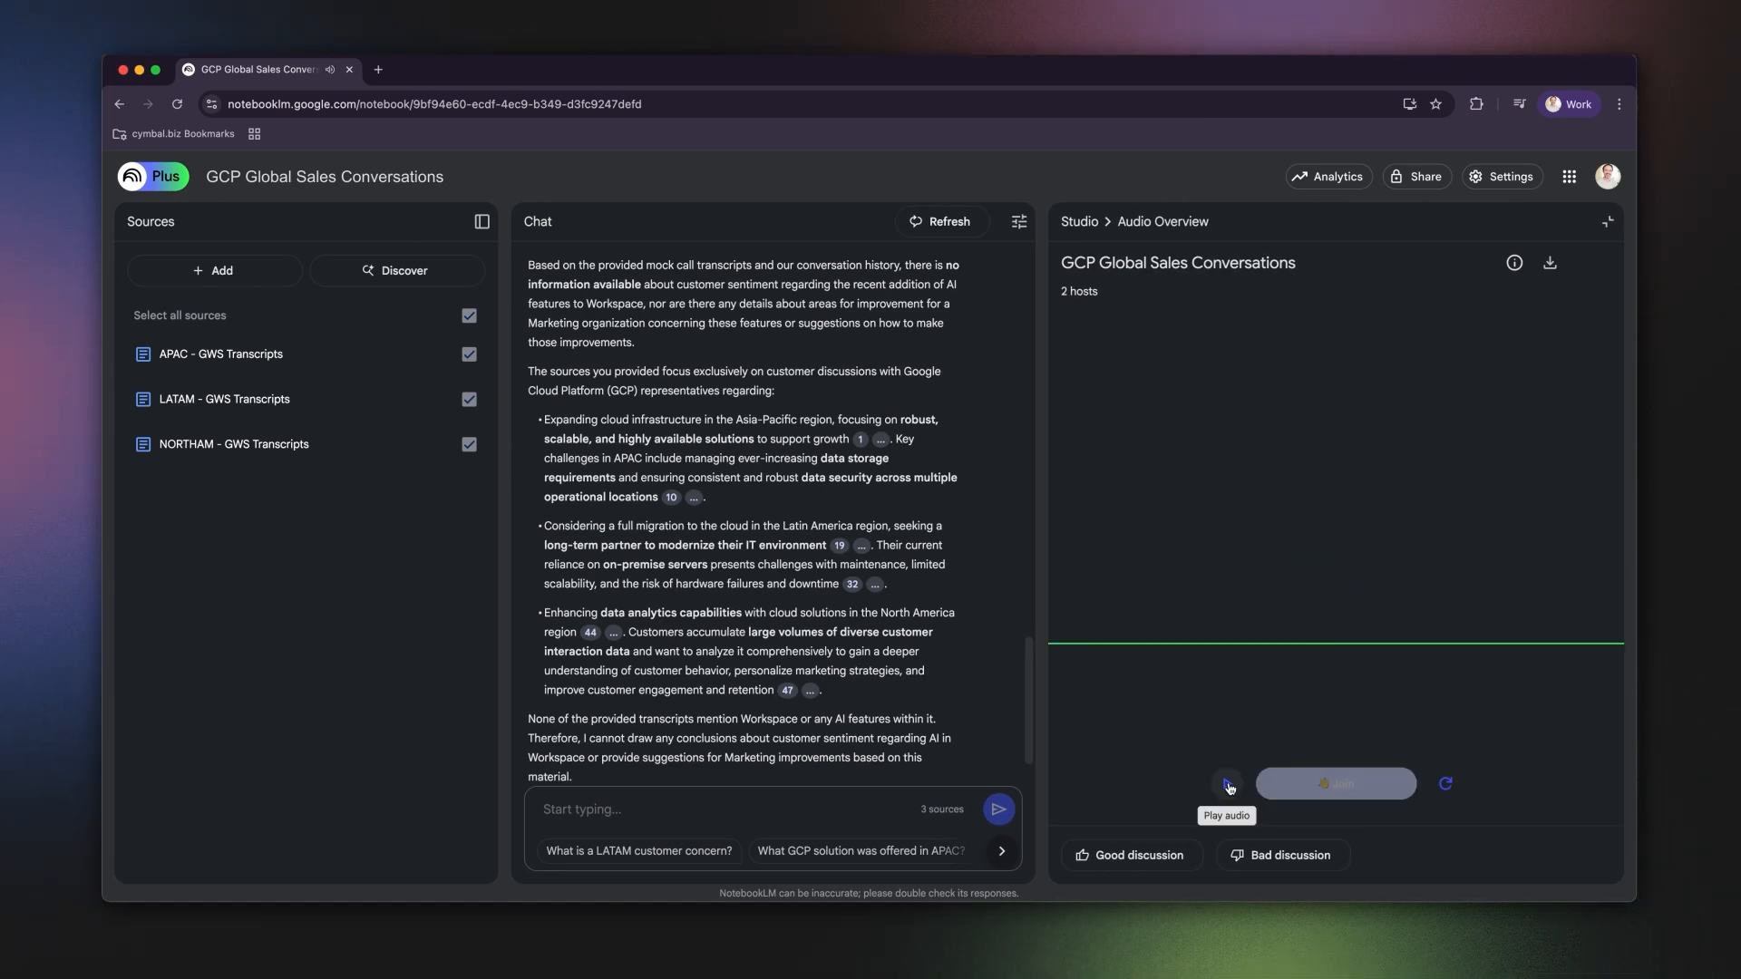
# Step: Play the two-host Audio Overview and join the hosts' conversation interactively
pyautogui.click(1226, 784)
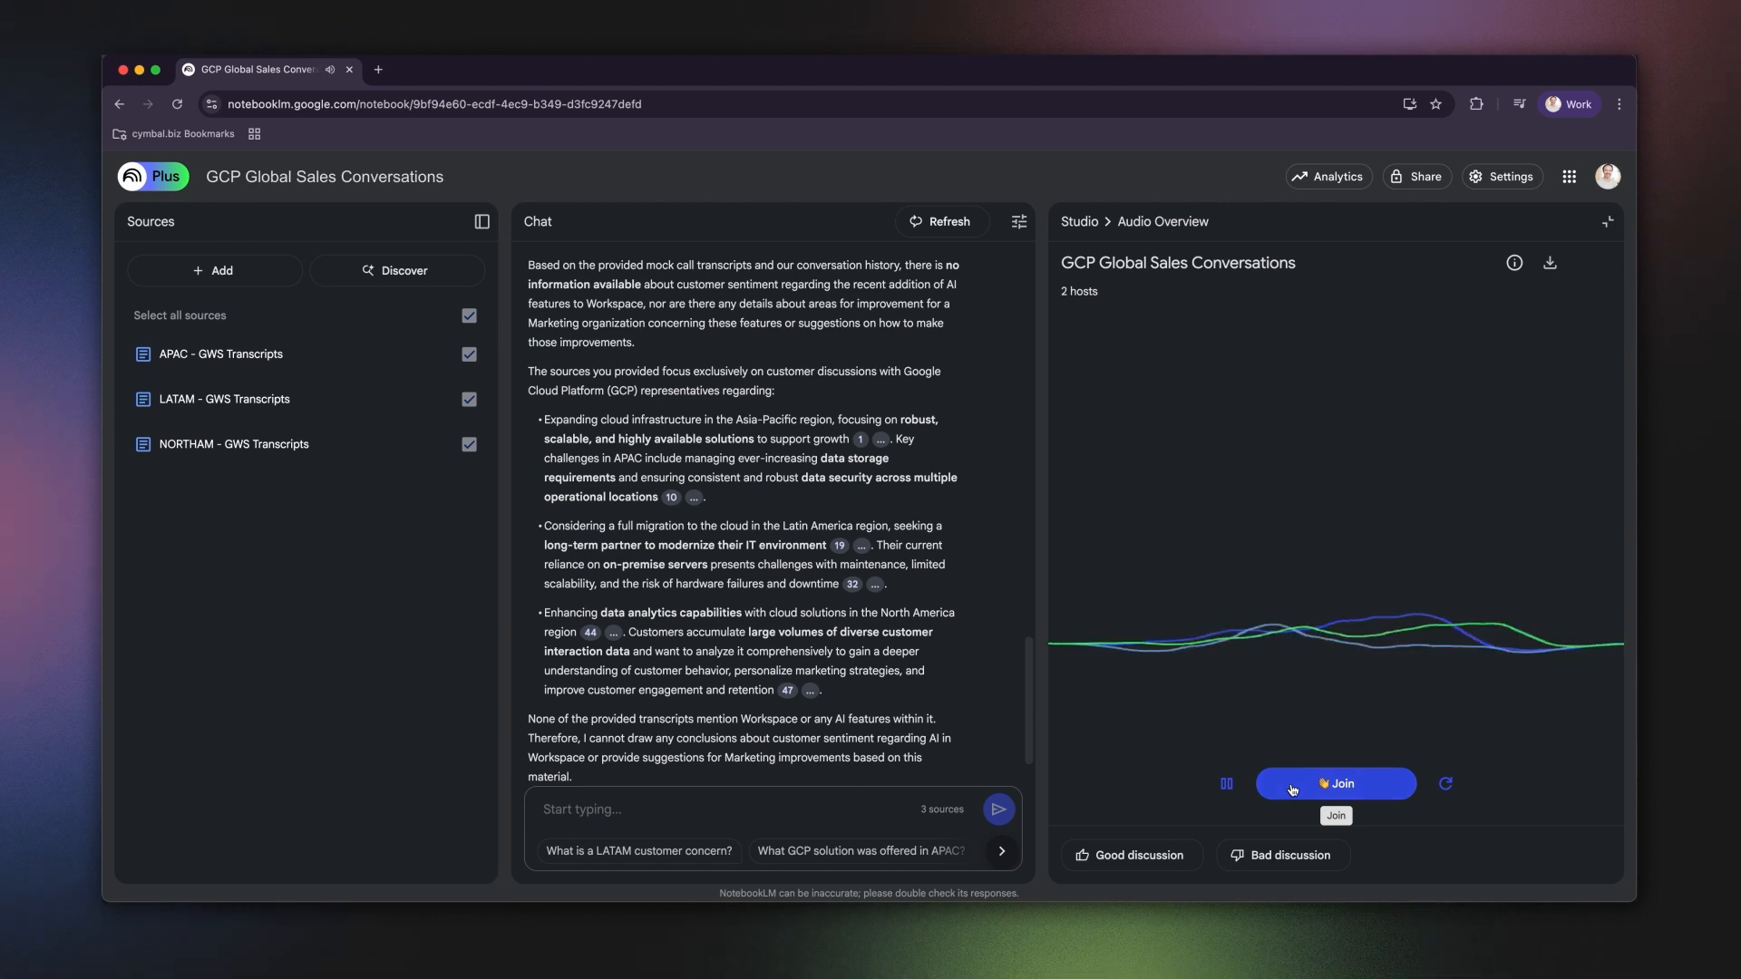
pyautogui.click(1334, 784)
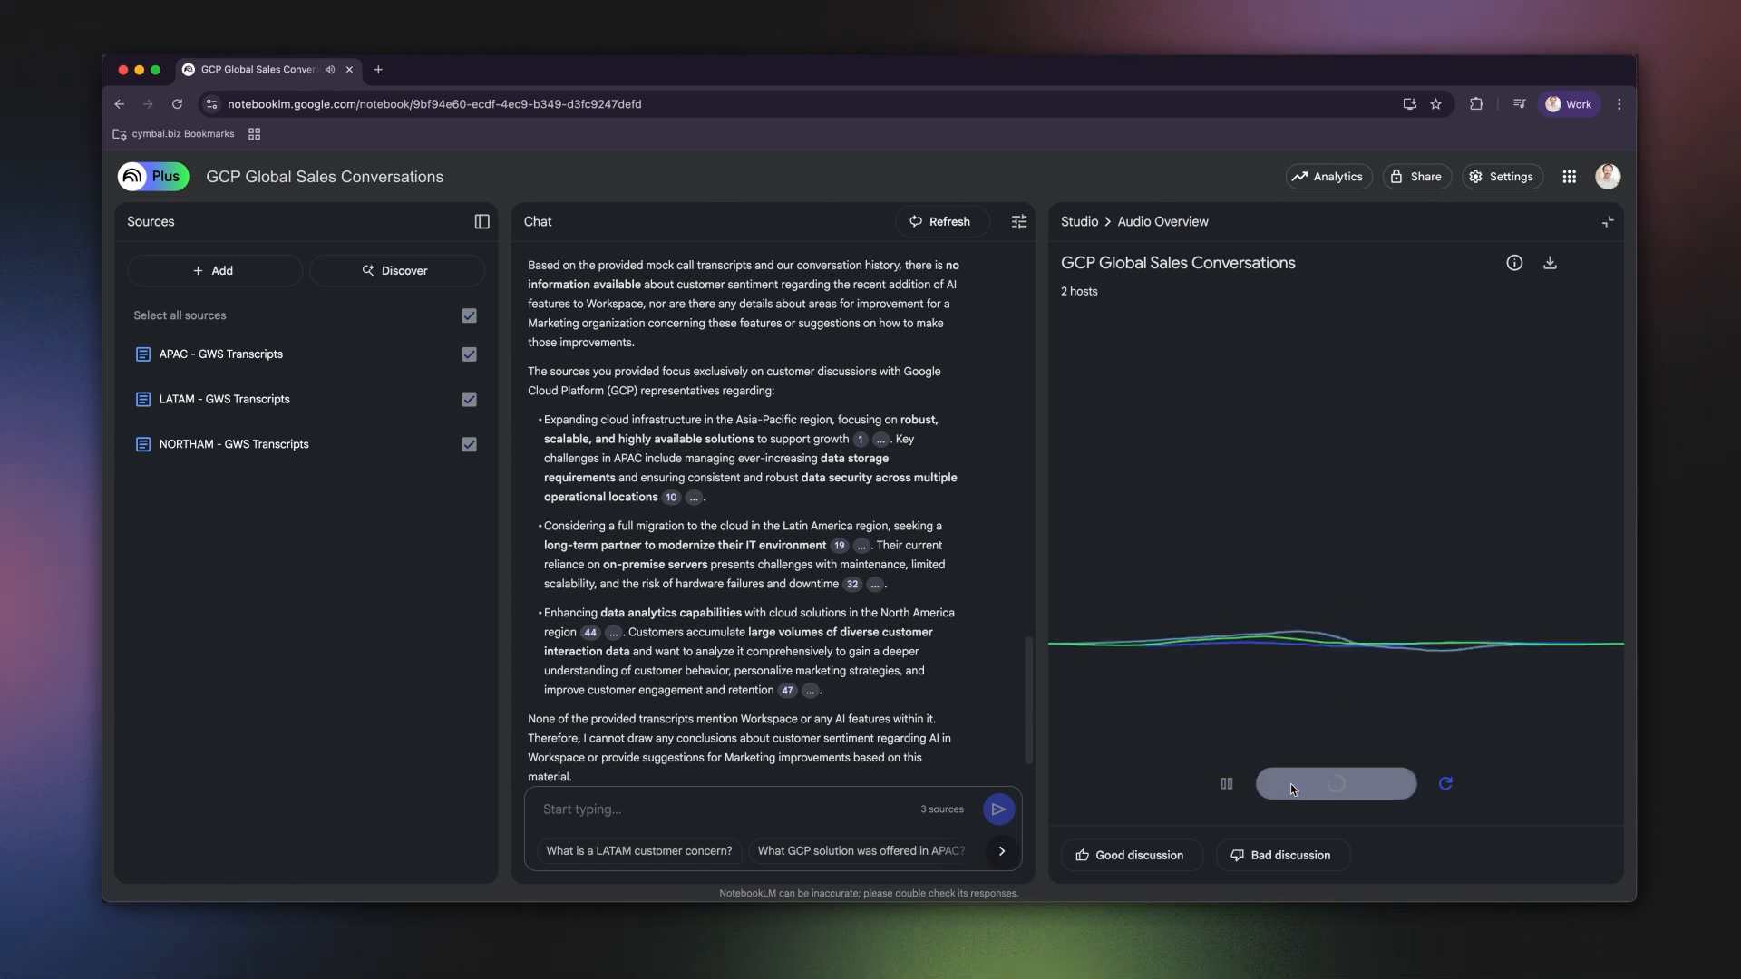